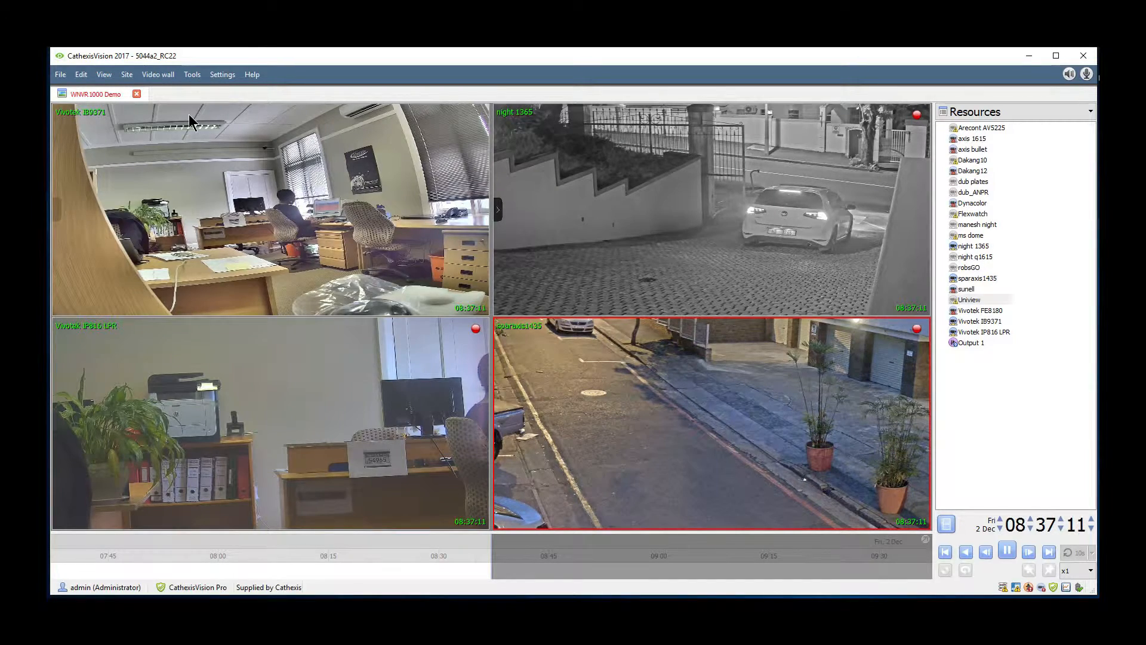
Open the WNVR1000 Demo site setup in a new tab via Site > Open tab > Setup.
click(127, 74)
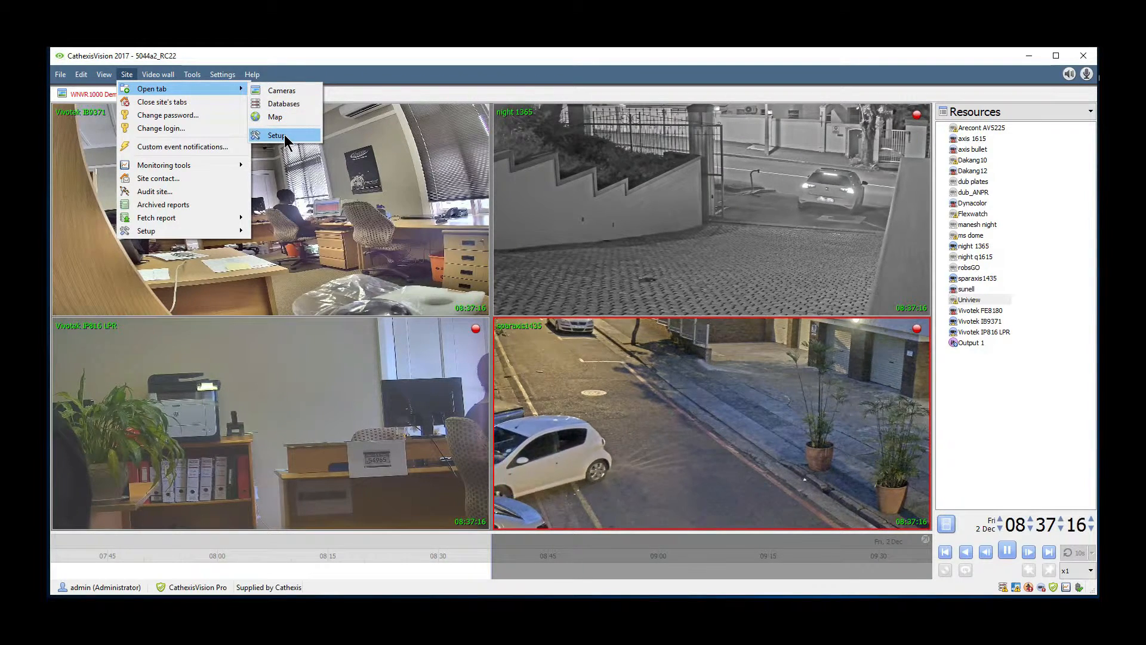
click(277, 136)
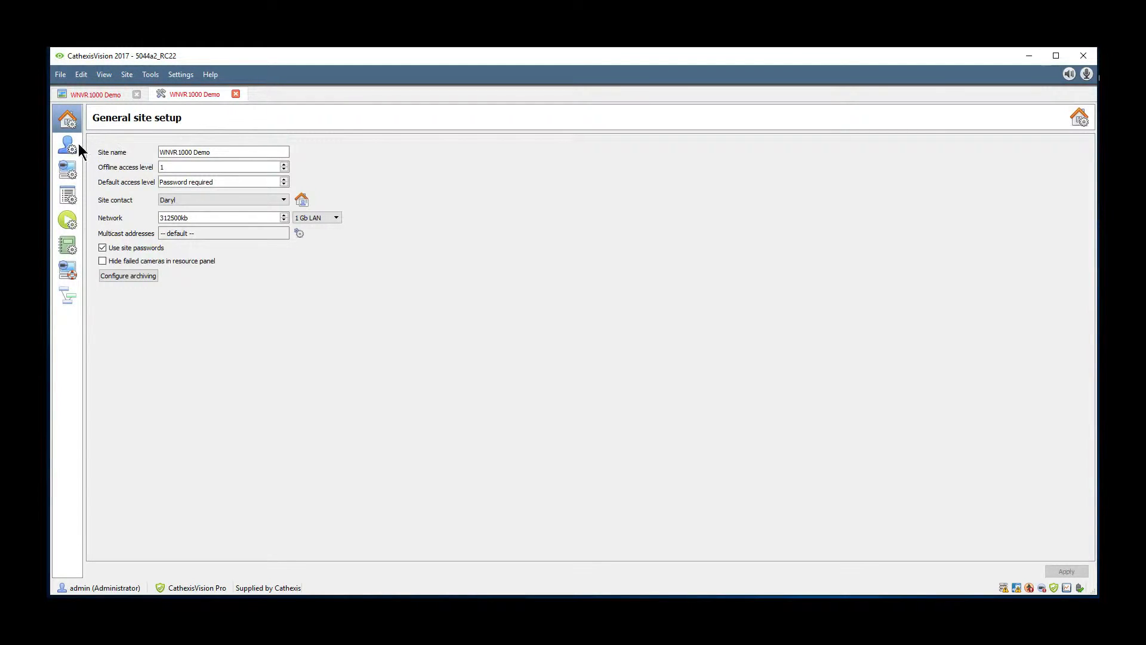
Show the WNVR-1000 server's Configuration backup tab and select the Auto backup path field.
click(66, 169)
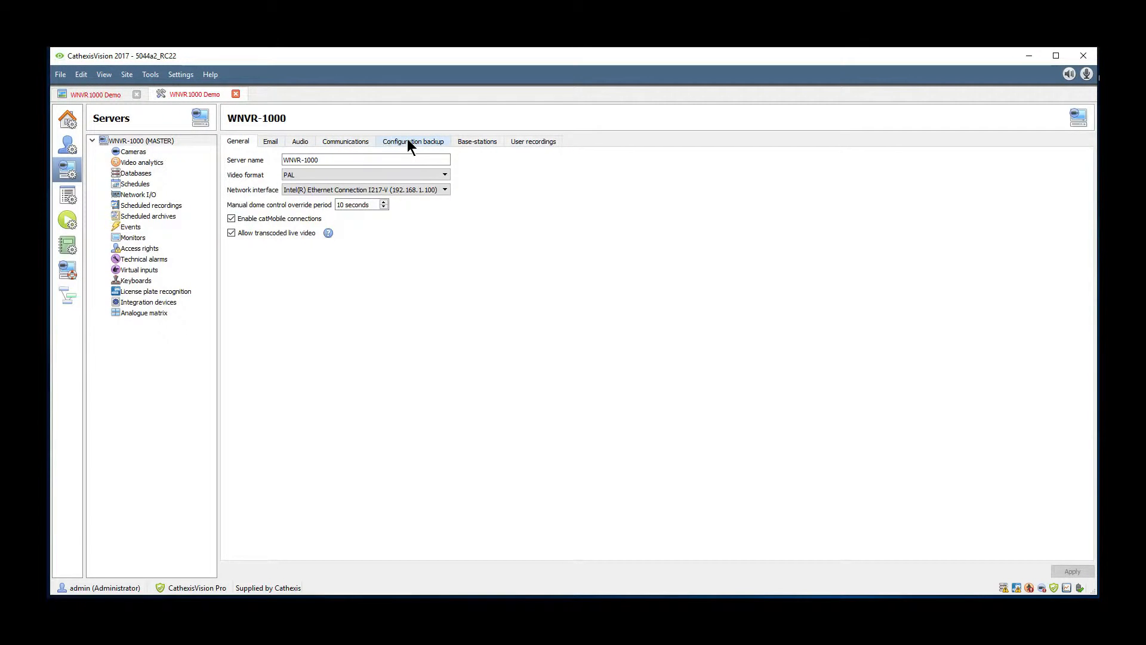
click(413, 141)
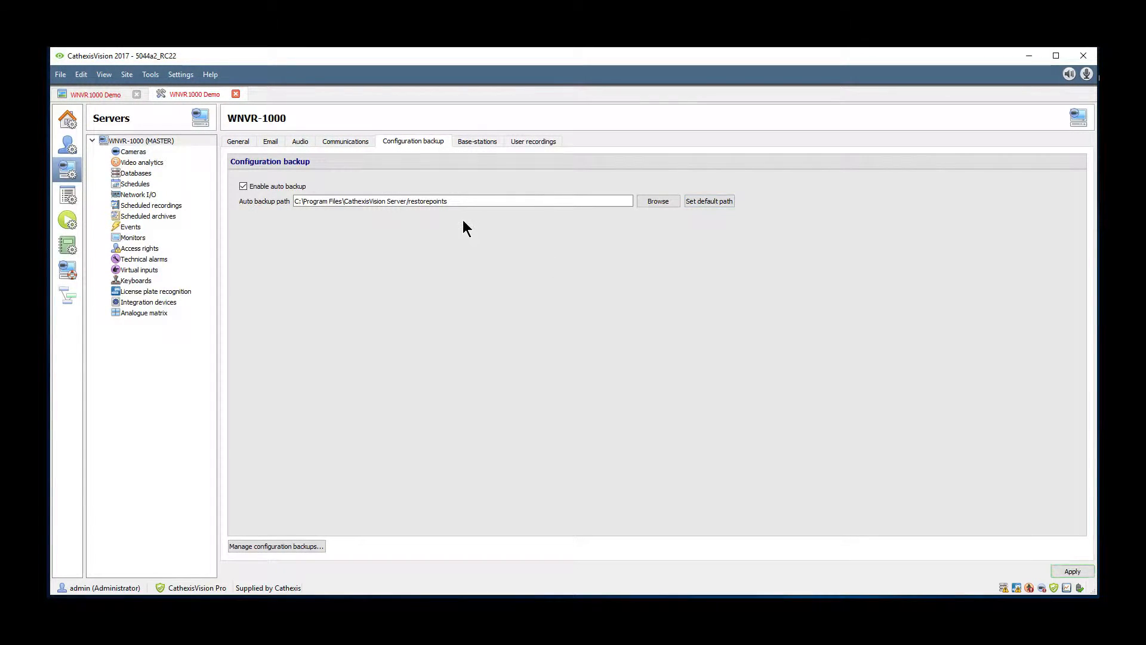
click(606, 202)
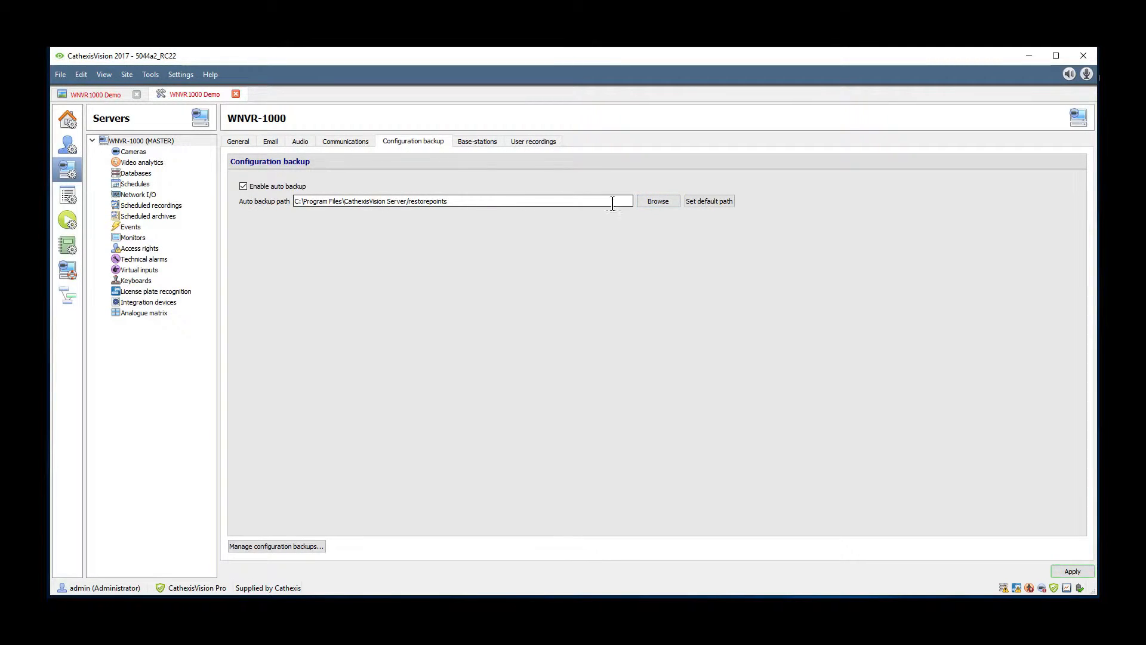
Browse to C:\Users\User\Desktop as the auto backup path and apply it.
click(655, 201)
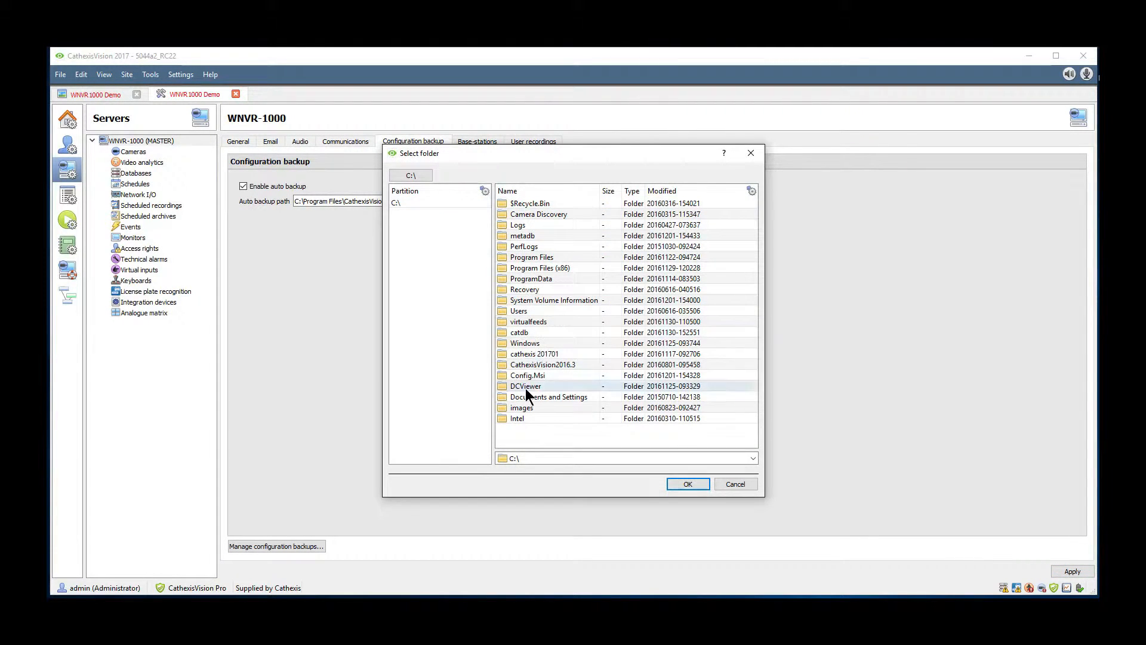
double_click(518, 310)
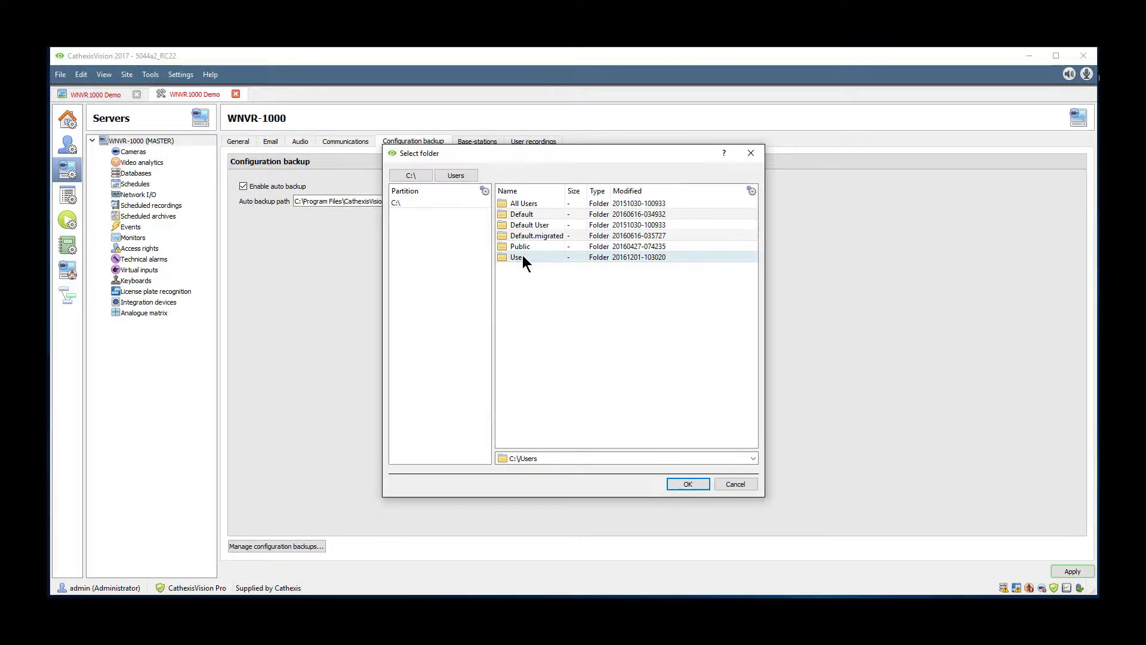
double_click(516, 257)
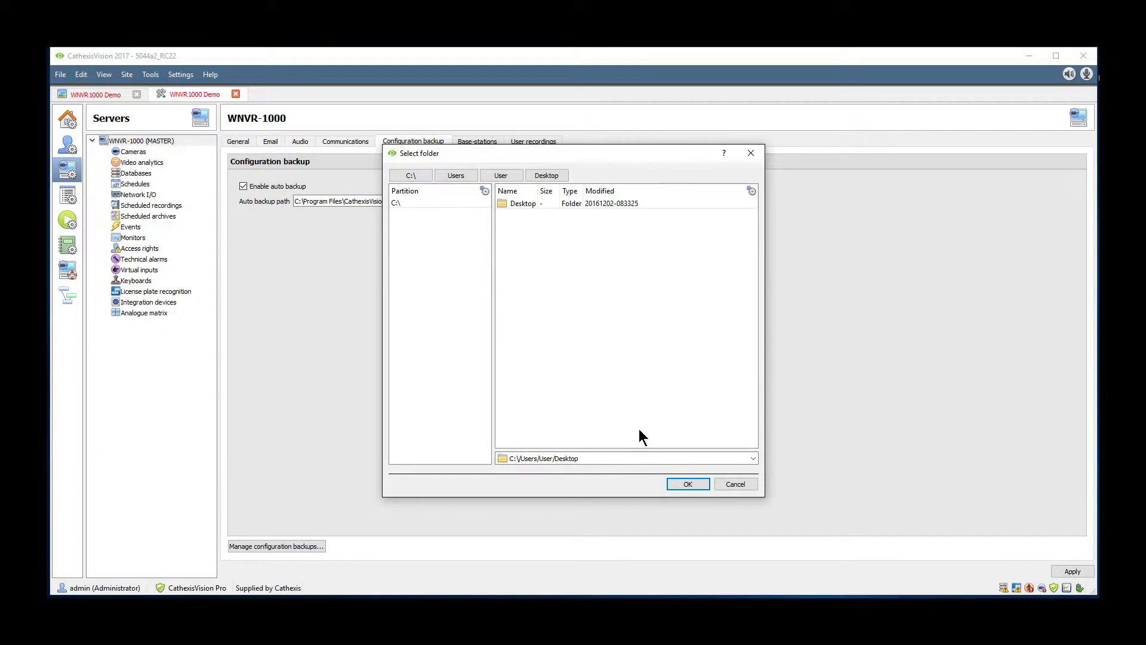
click(686, 483)
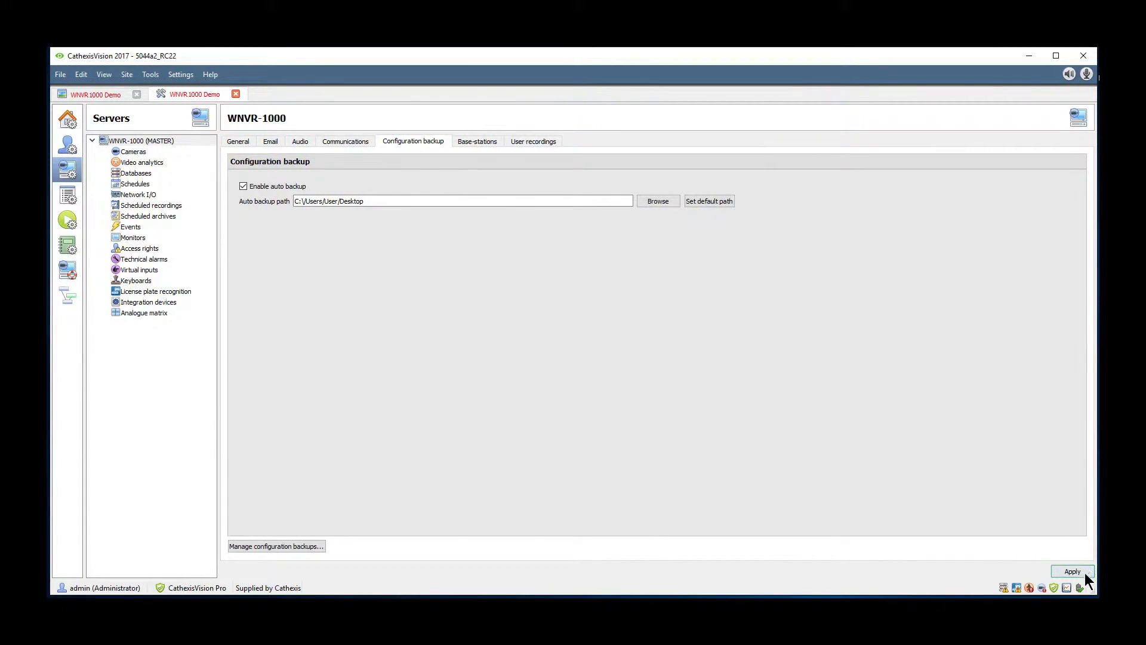
click(1072, 571)
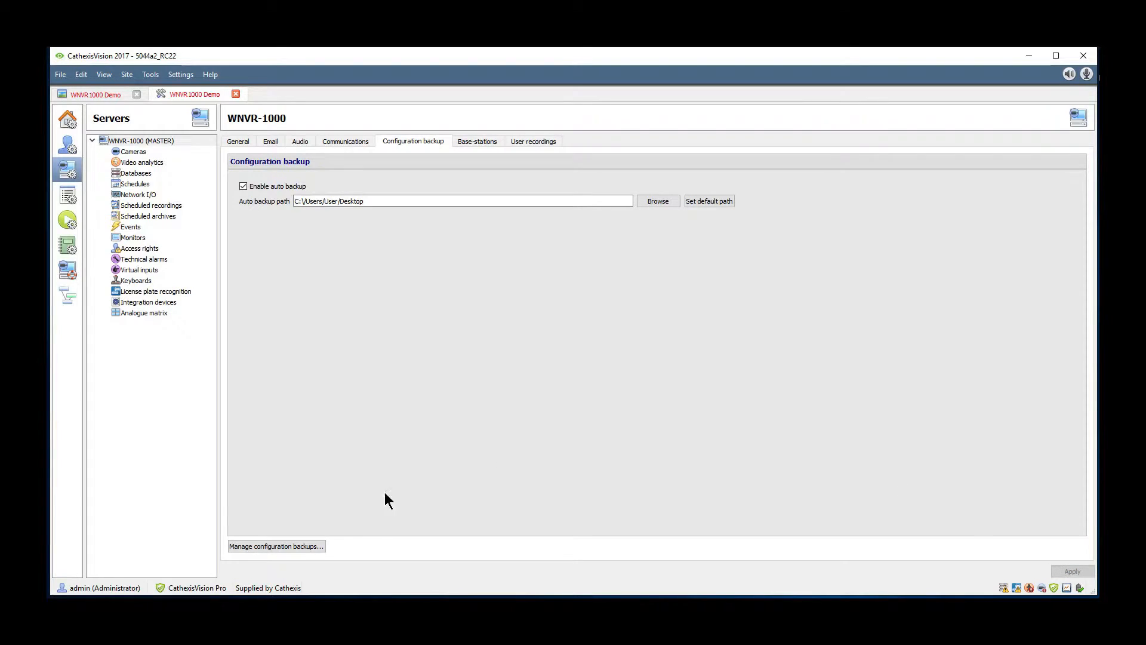
Create a manual configuration backup on the server, then minimize to check the Desktop zip.
click(276, 546)
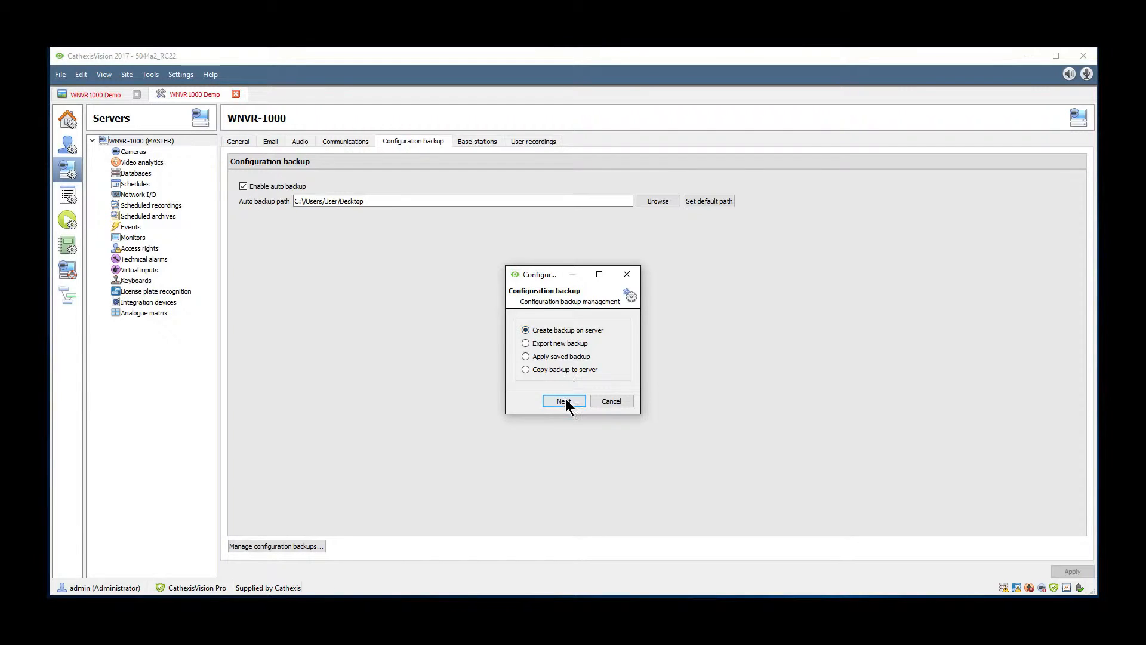
click(563, 401)
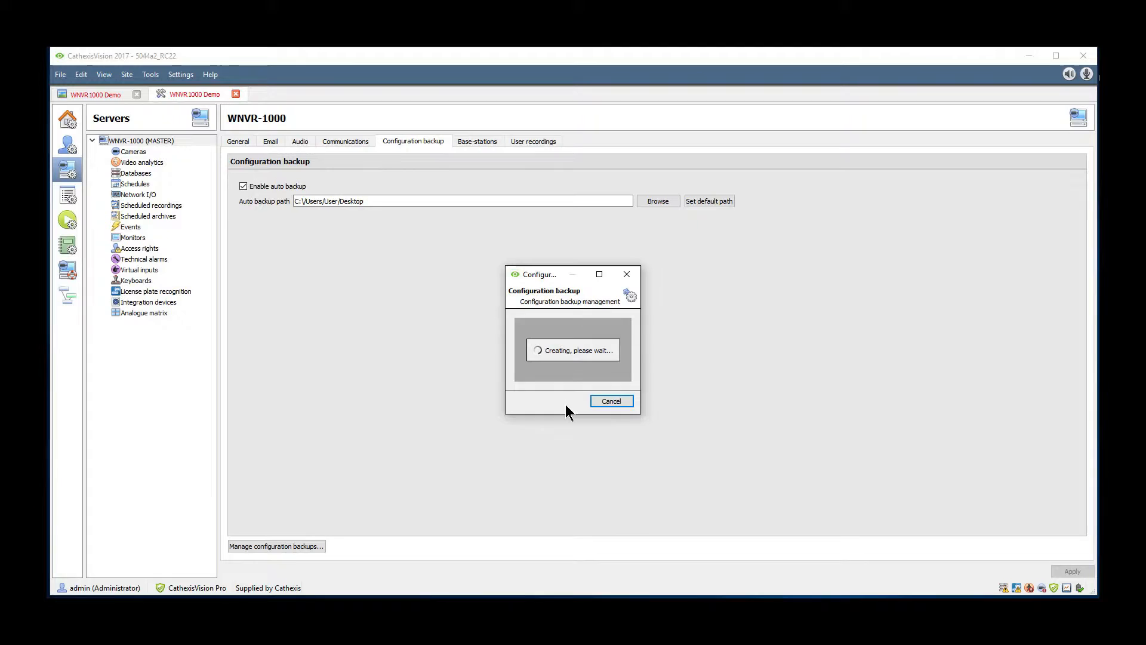
click(610, 401)
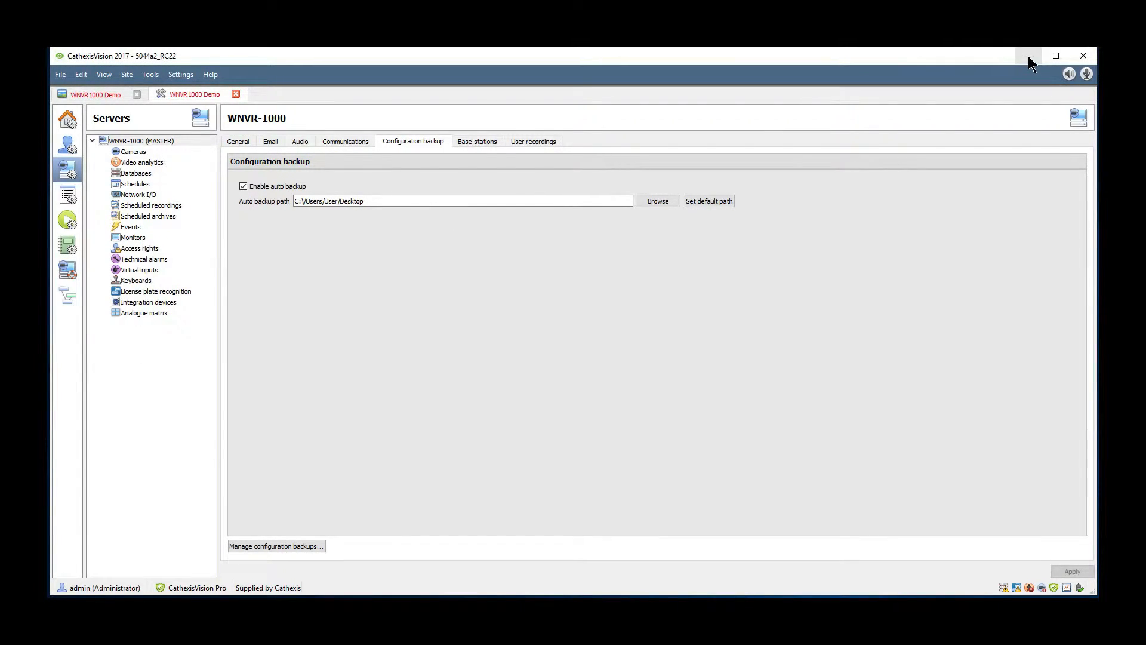
click(1029, 55)
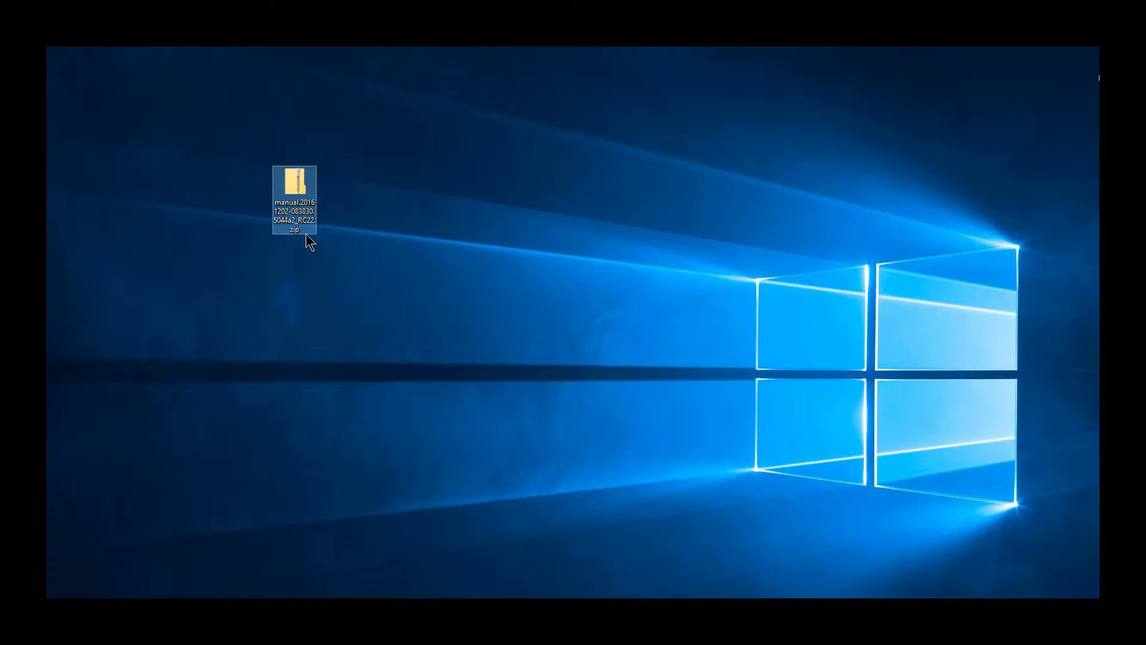
double_click(294, 181)
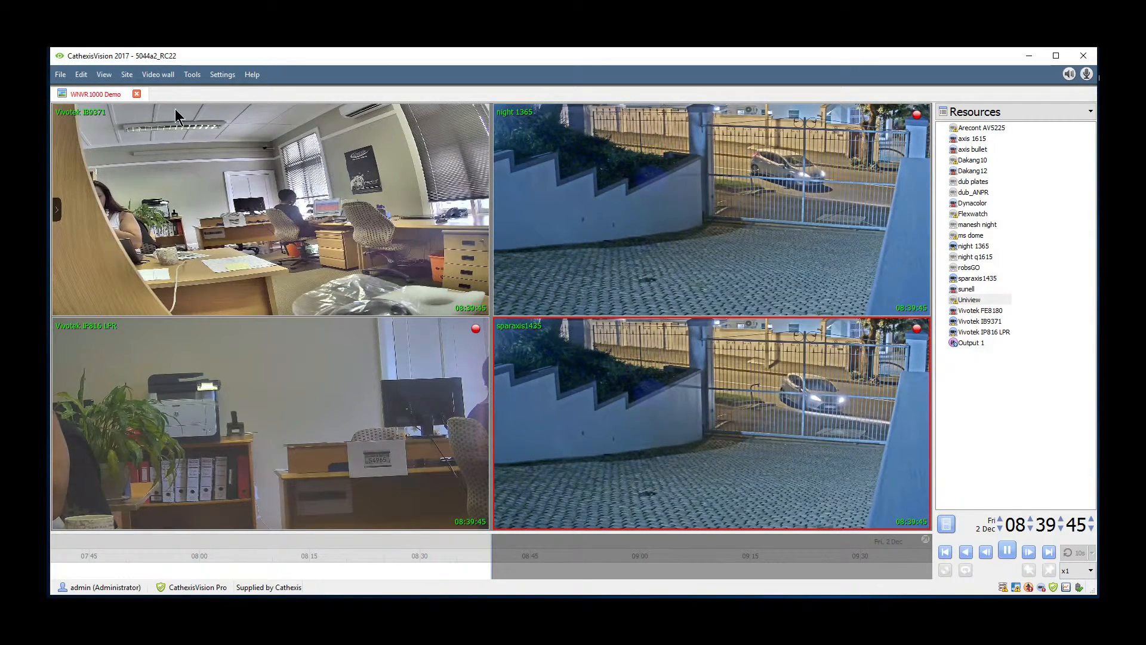
Return to the WNVR-1000 server's Configuration backup tab in site setup.
click(127, 74)
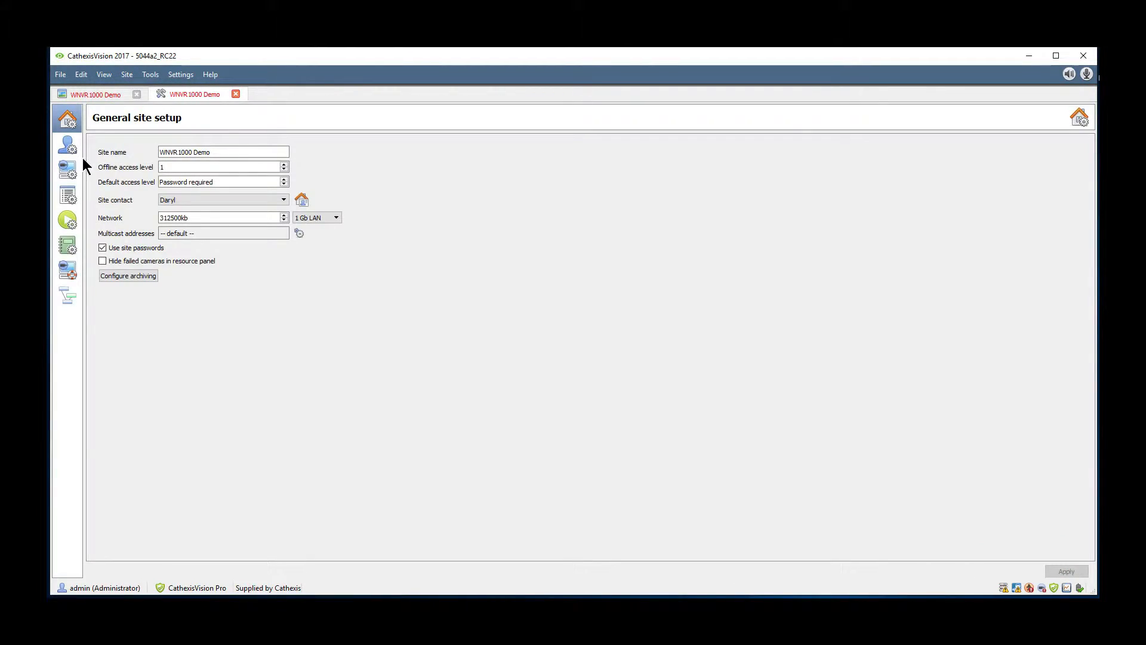
click(66, 169)
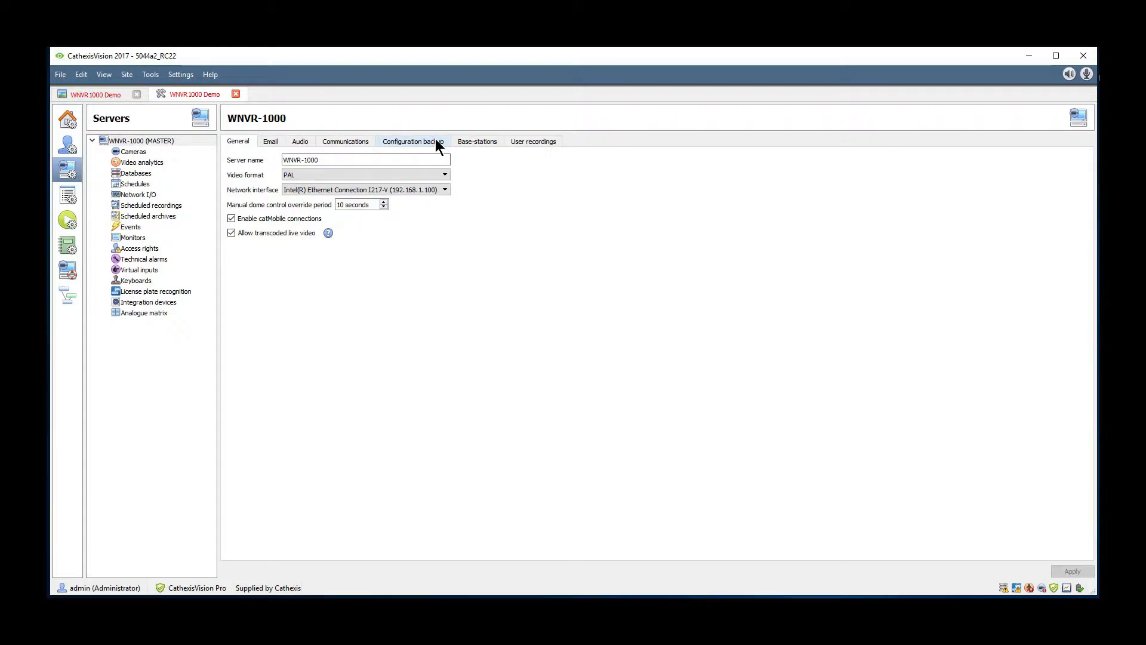
click(413, 141)
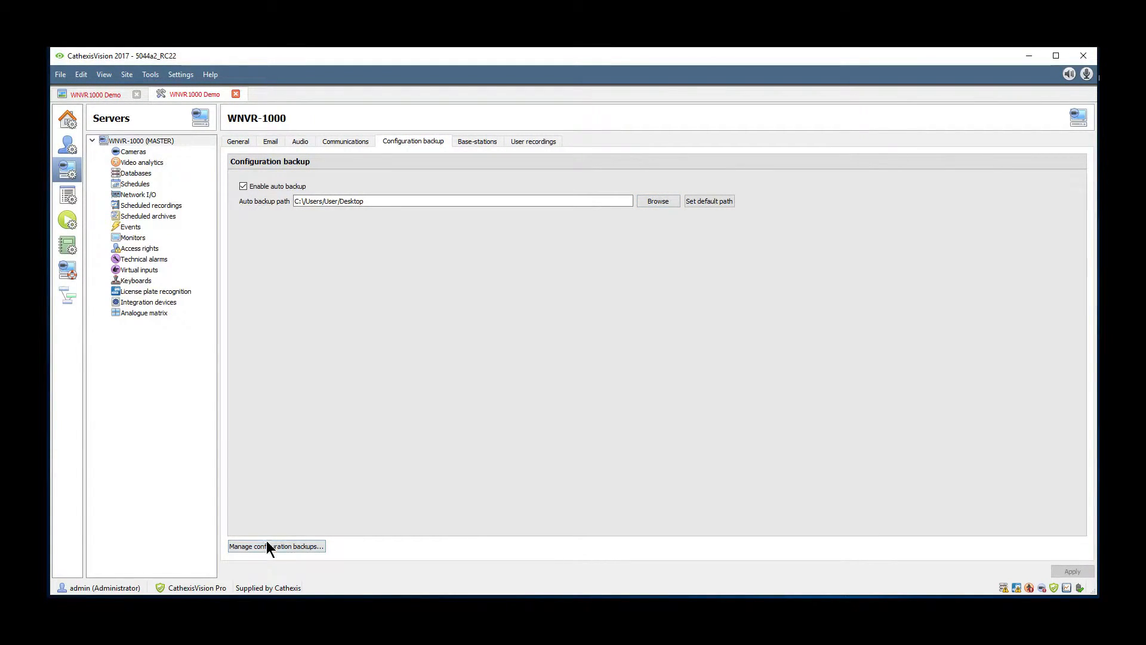
click(276, 546)
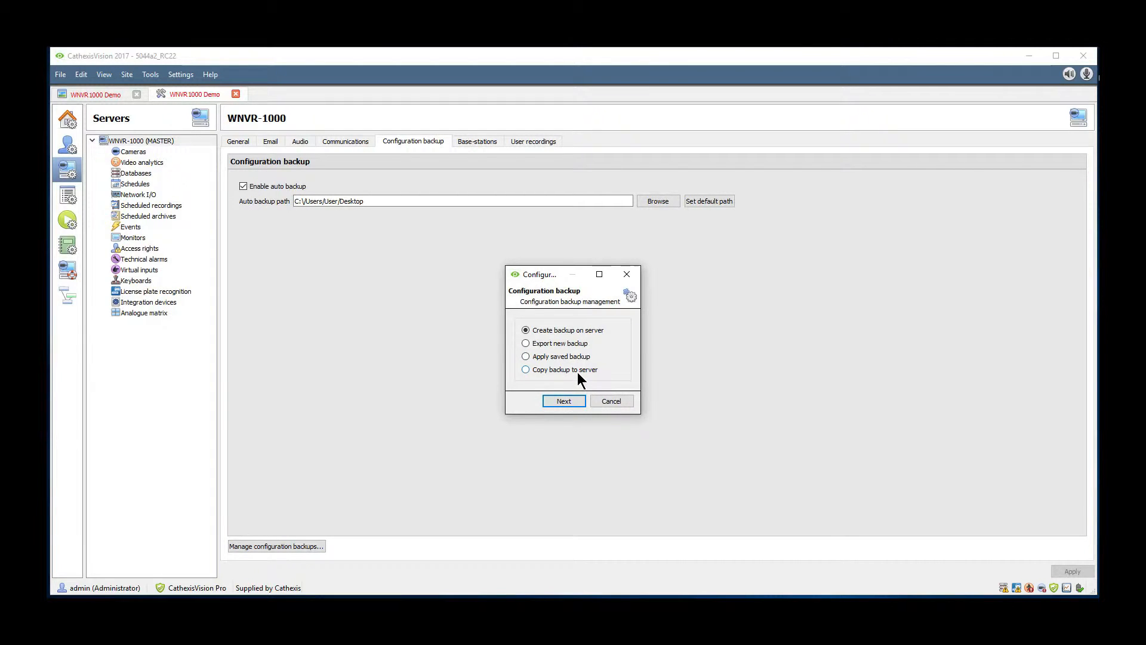
mouse_move(570, 344)
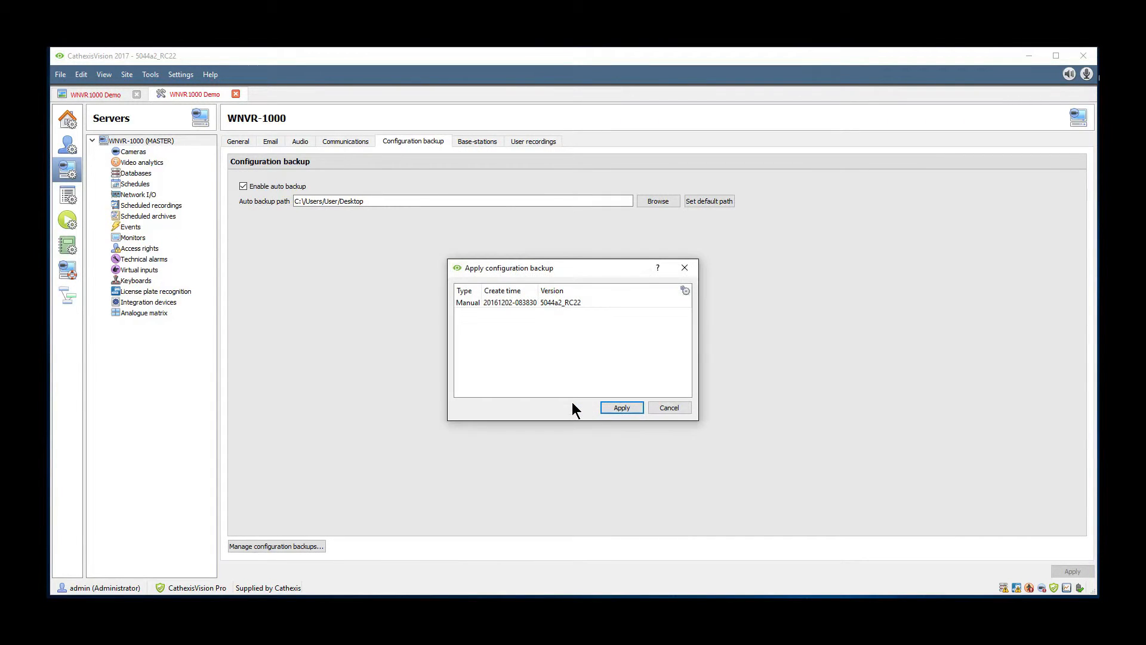
click(519, 302)
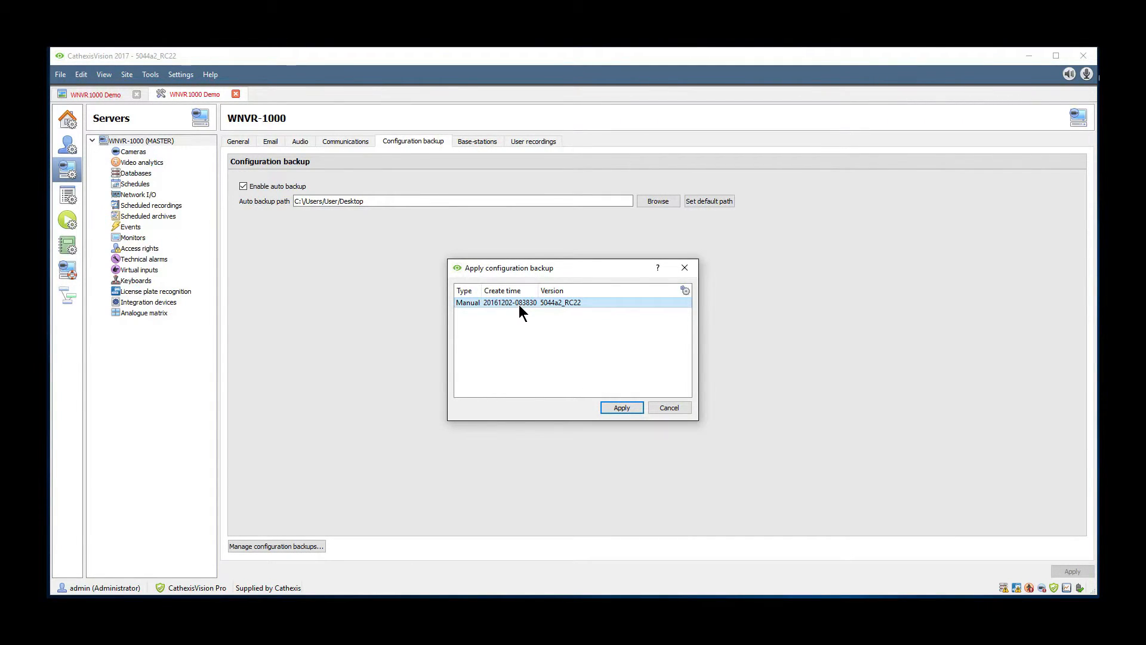
click(621, 407)
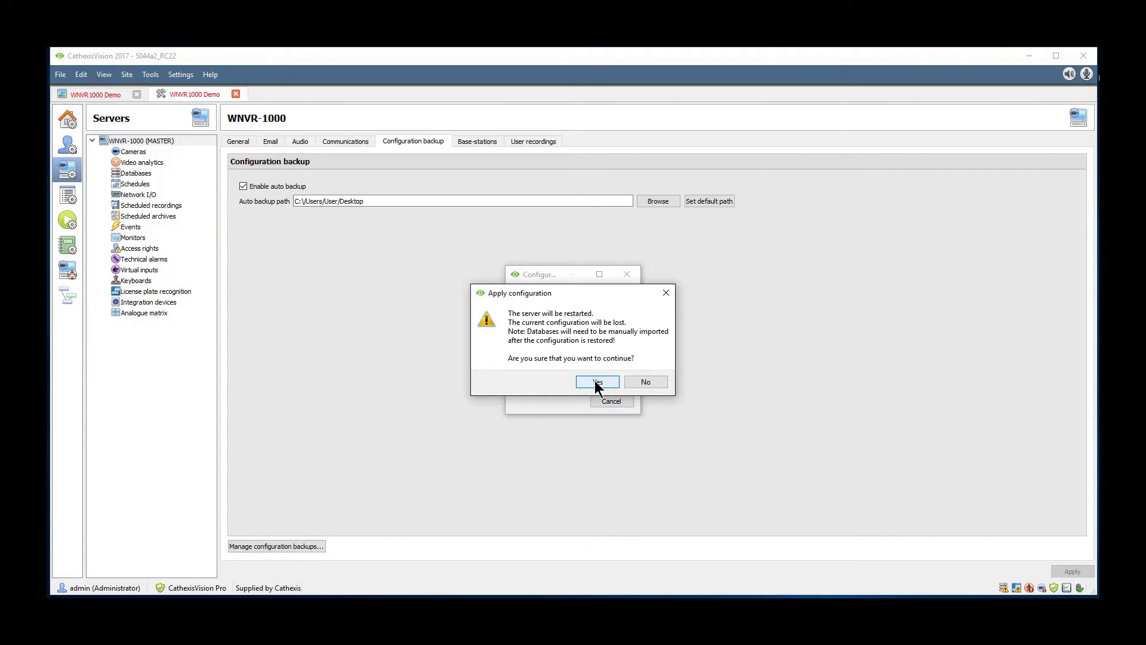
click(596, 382)
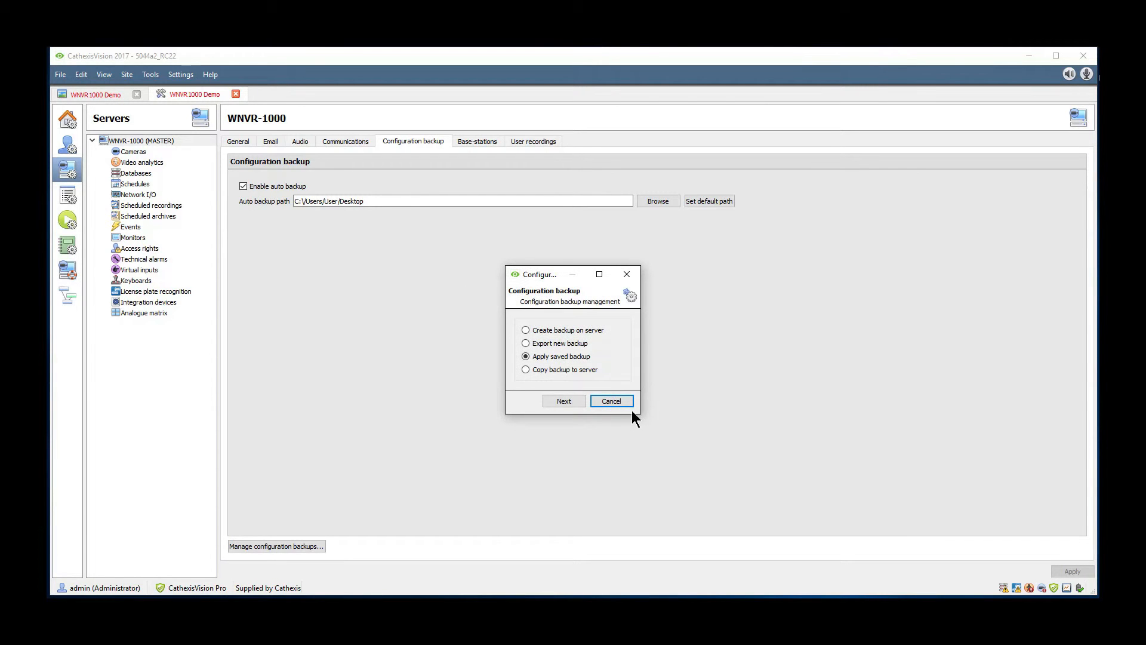